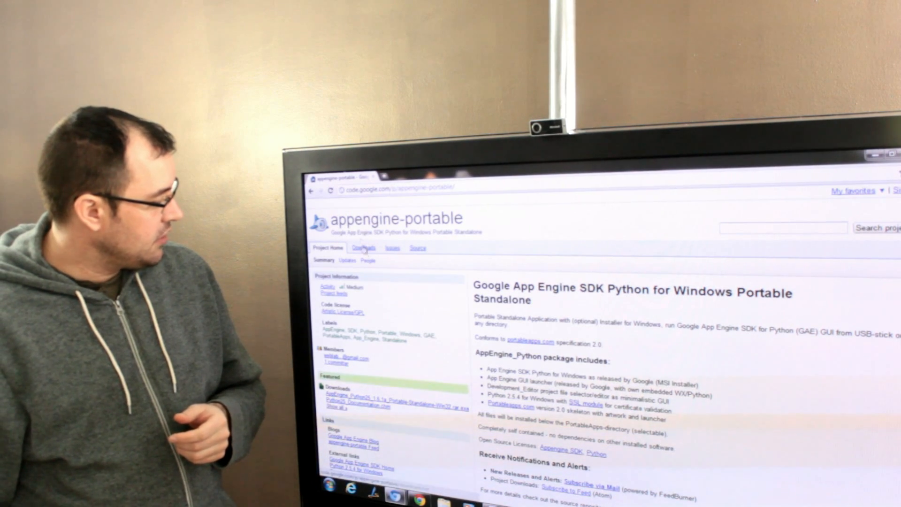
Step: Download the AppEngine_Python25_1.6.1a Portable Standalone Win32 rar.exe from the project's Downloads list
{"action": "left_click", "coordinate": [363, 248]}
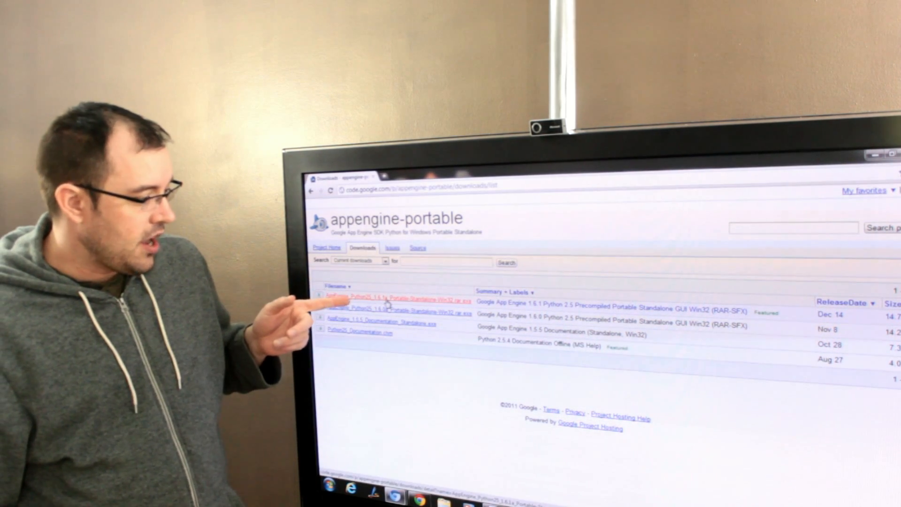
{"action": "left_click", "coordinate": [374, 301]}
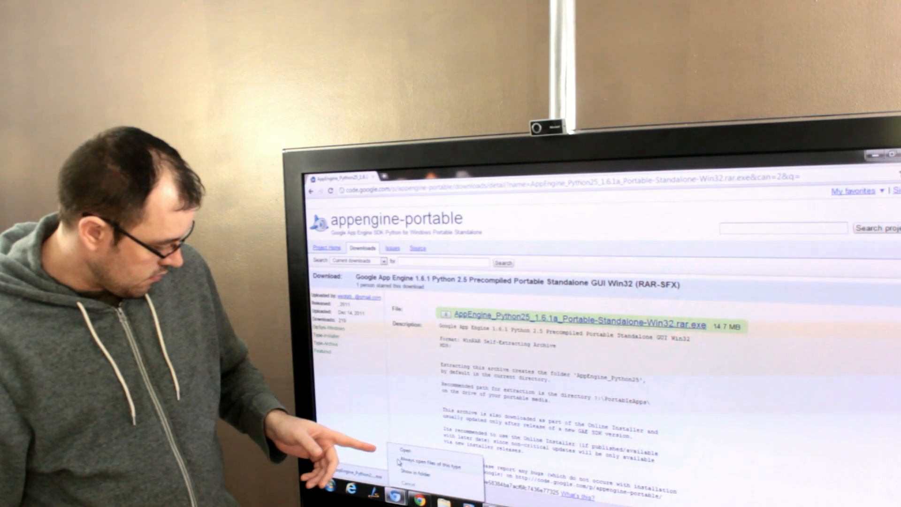
Step: Run the installer past the security warning, accept the SDK license and extract into Downloads
{"action": "left_click", "coordinate": [407, 449]}
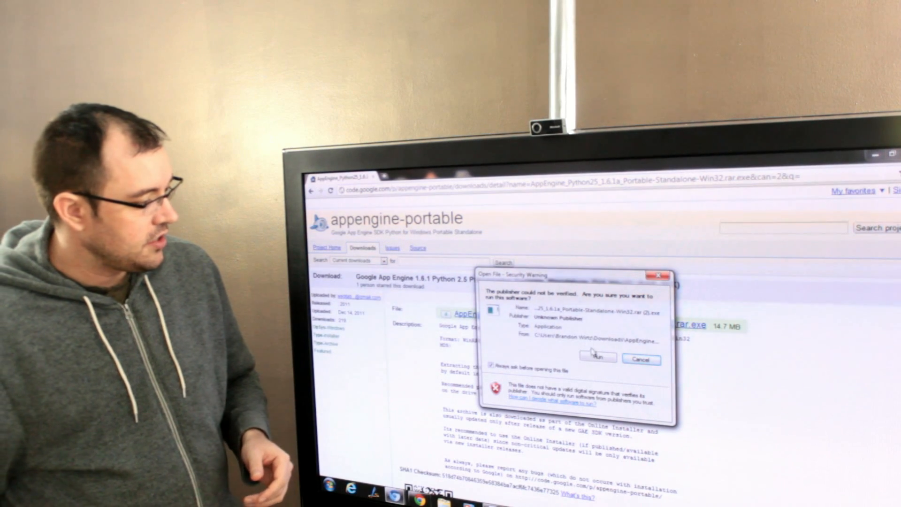
{"action": "left_click", "coordinate": [597, 357]}
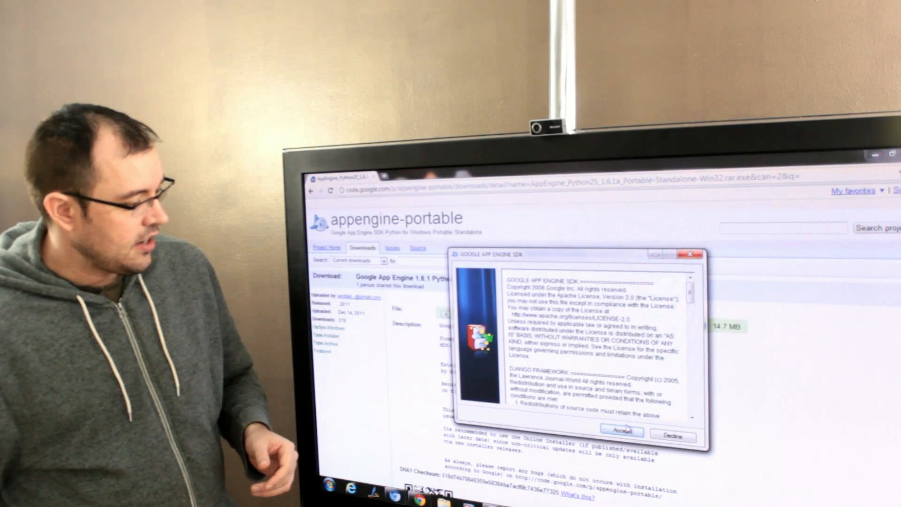
{"action": "left_click", "coordinate": [621, 431]}
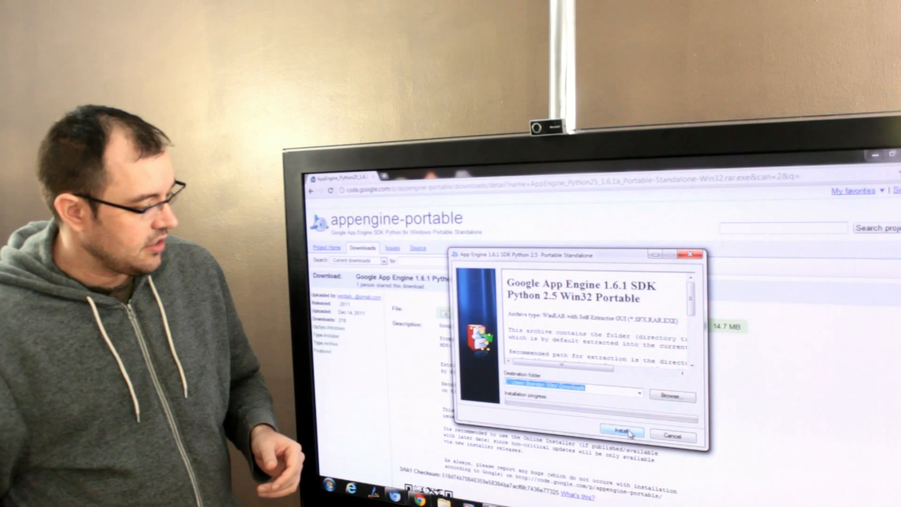
{"action": "left_click", "coordinate": [621, 432]}
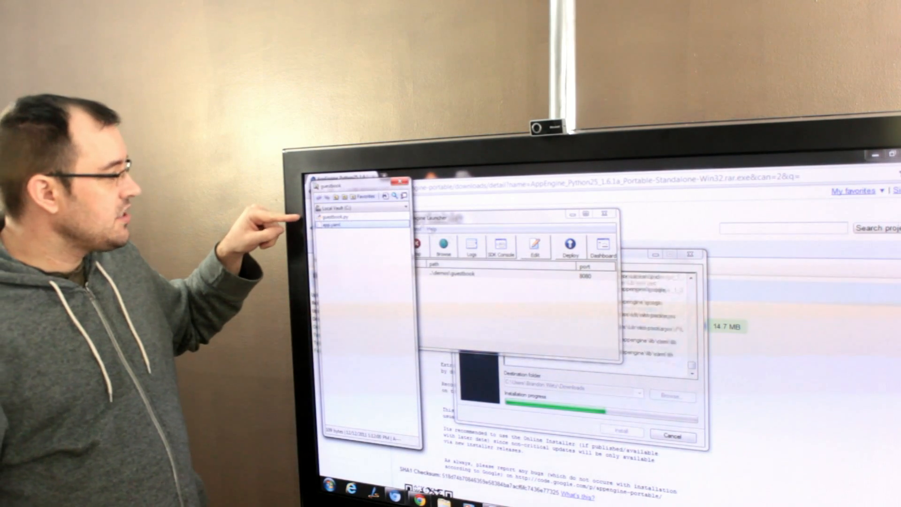
Step: Open the guestbook demo's guestbook.py in Notepad++ from the guestbook folder
{"action": "left_click", "coordinate": [334, 217]}
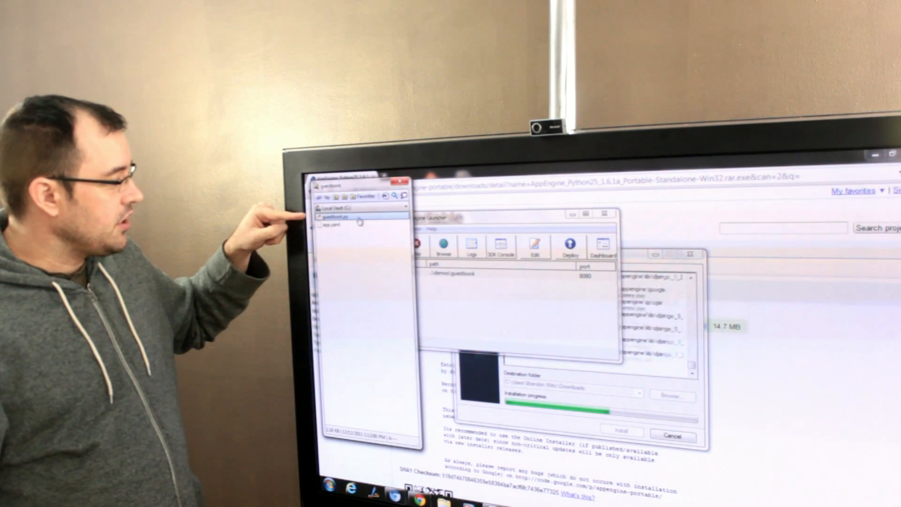
{"action": "left_click", "coordinate": [334, 224]}
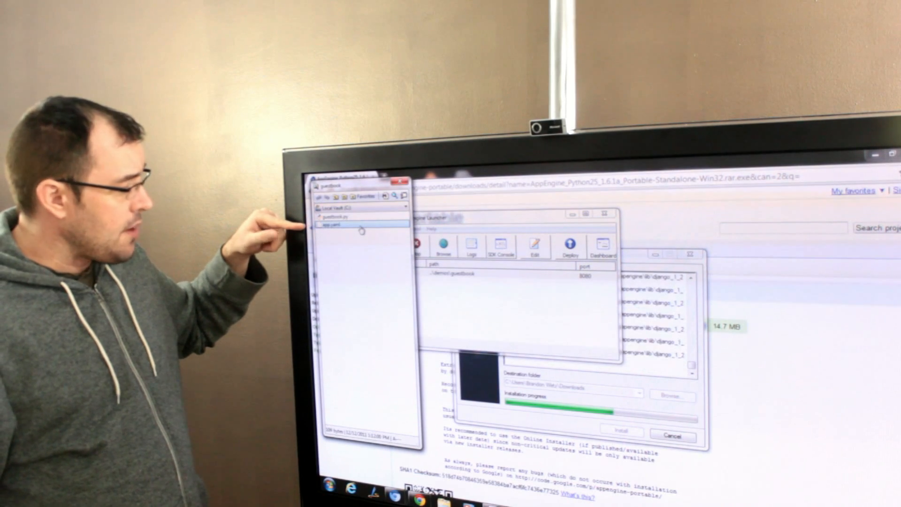
{"action": "left_click", "coordinate": [339, 217]}
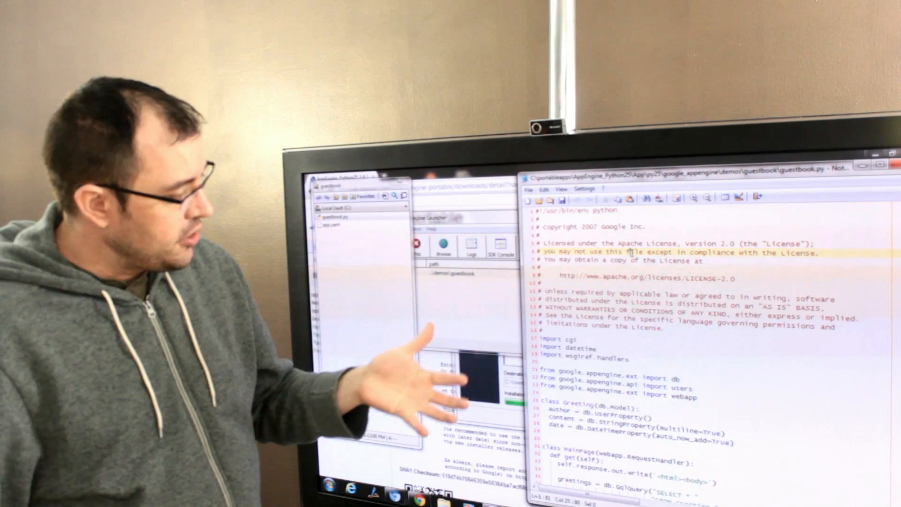
{"action": "scroll", "scroll_direction": "down", "scroll_amount": 3}
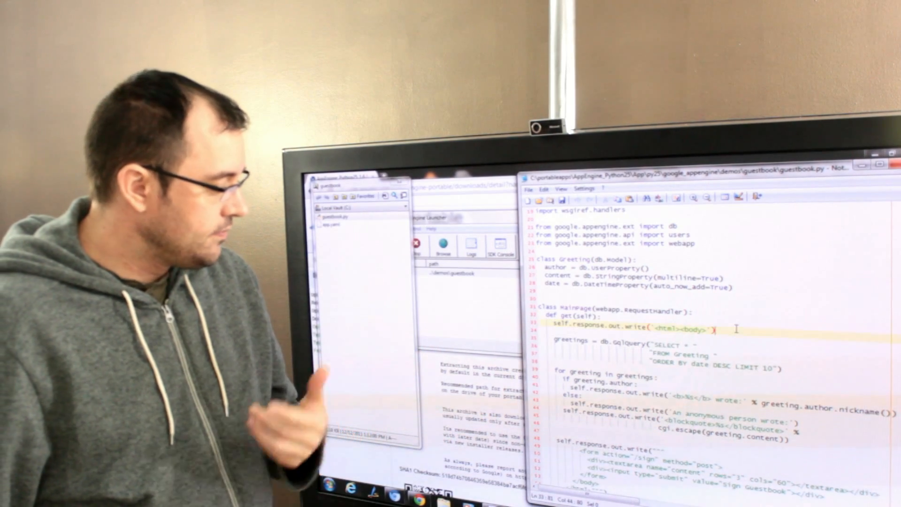
{"action": "scroll", "scroll_direction": "down", "scroll_amount": 3}
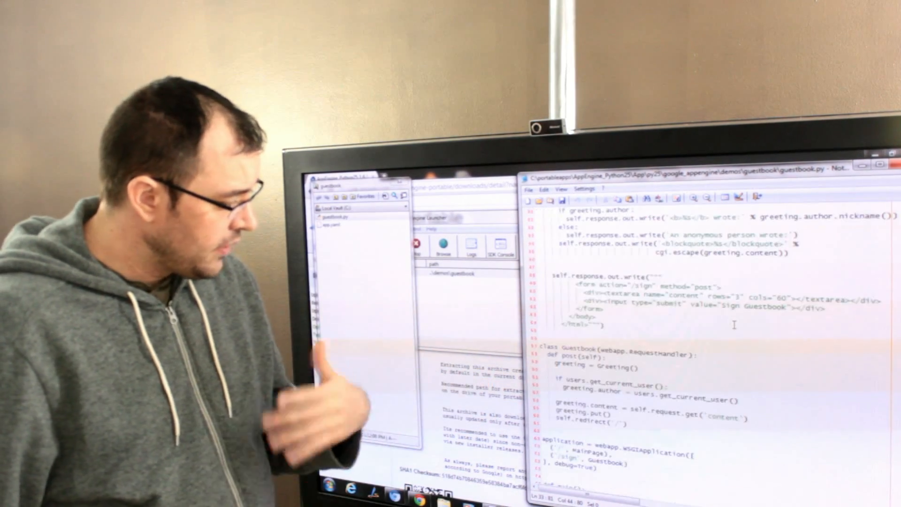